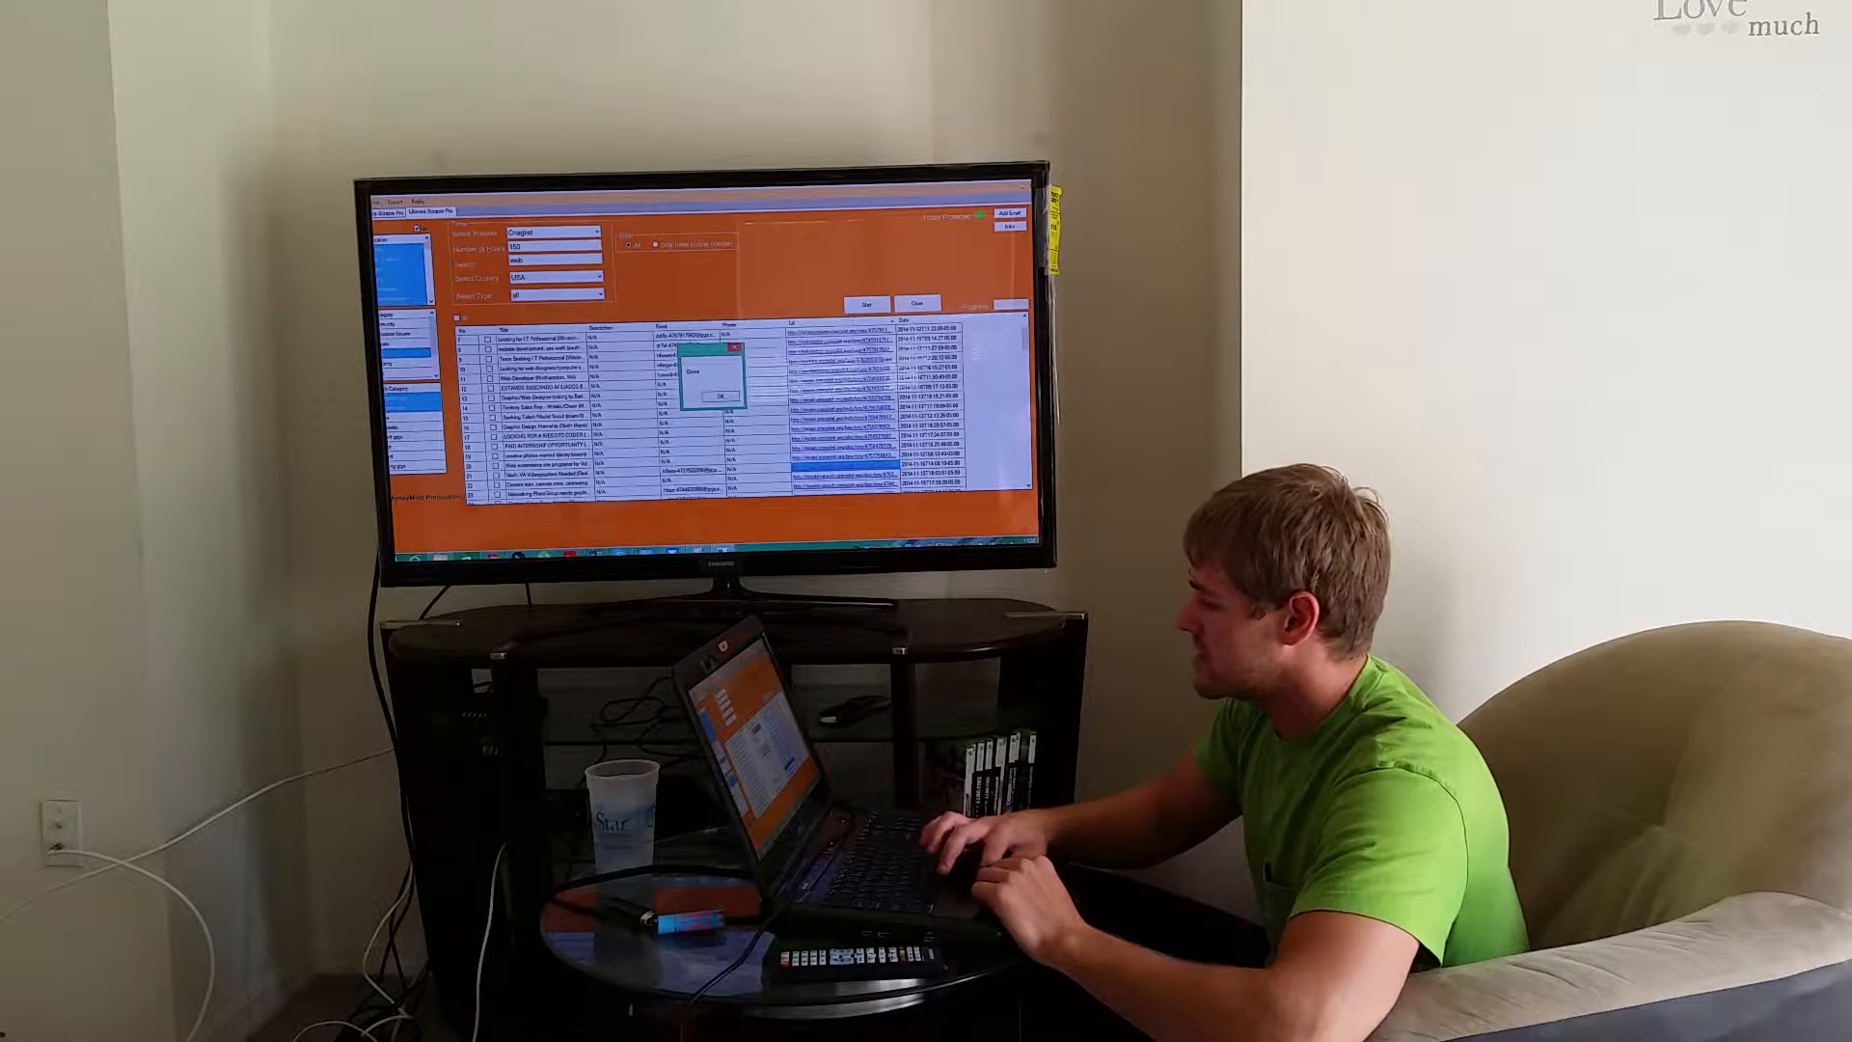
Dismiss the pop-up over the job leads and reveal the Select Website list of source sites.
click(720, 394)
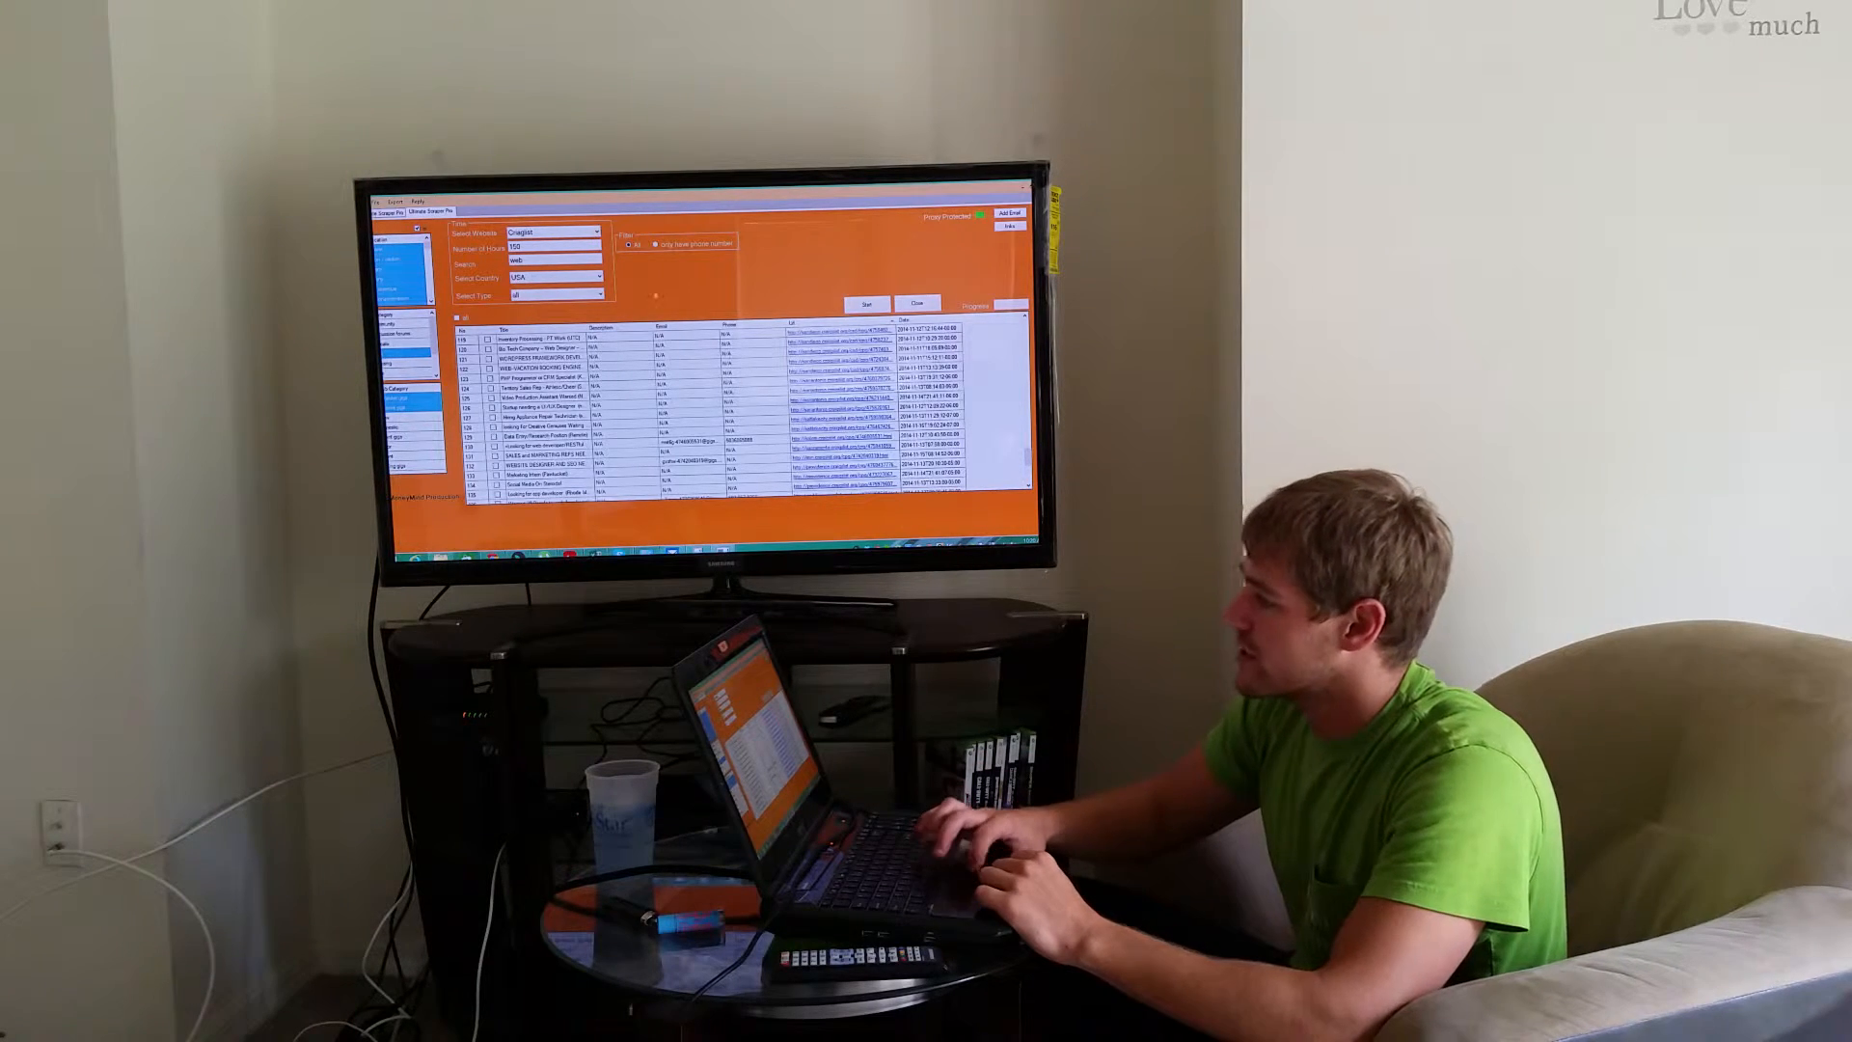
click(550, 231)
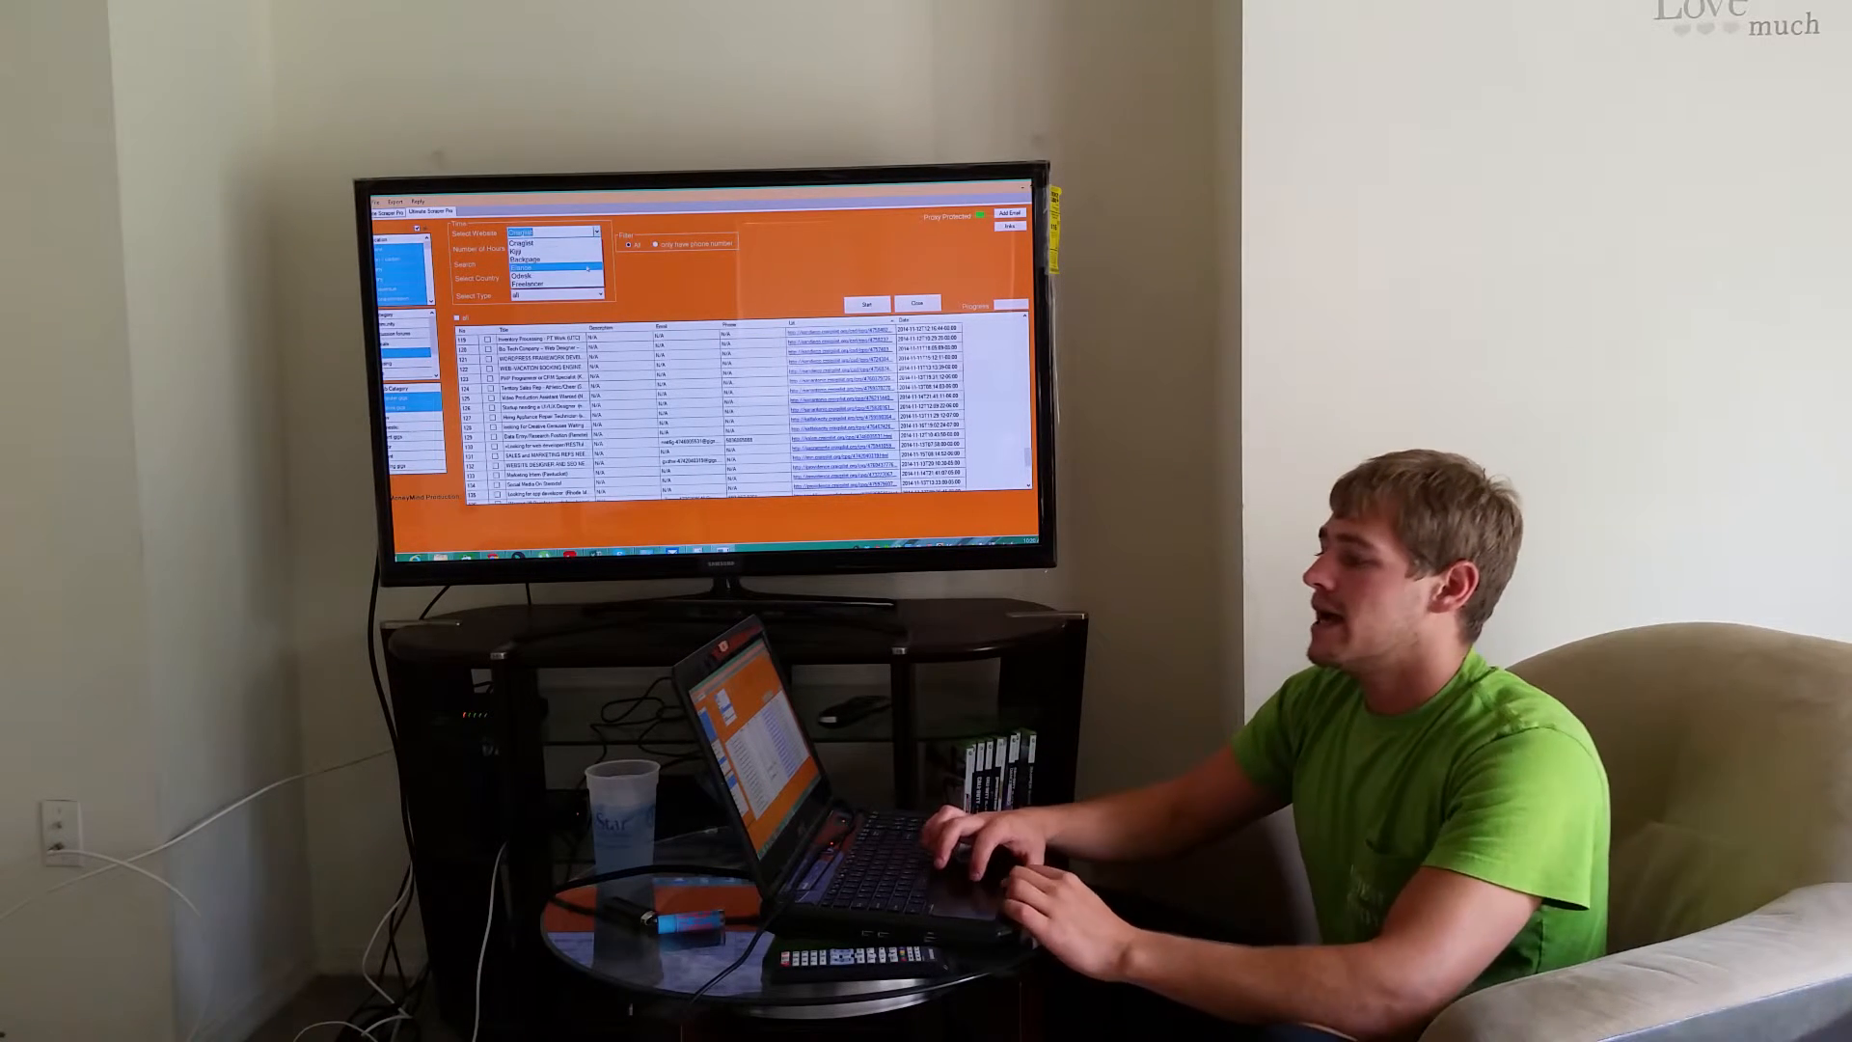